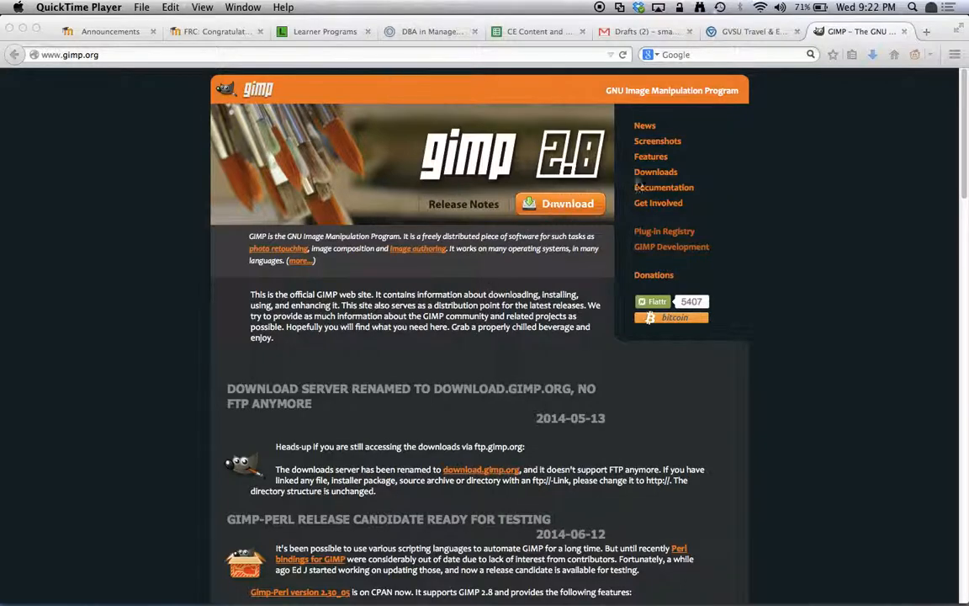
mouse_move(471, 334)
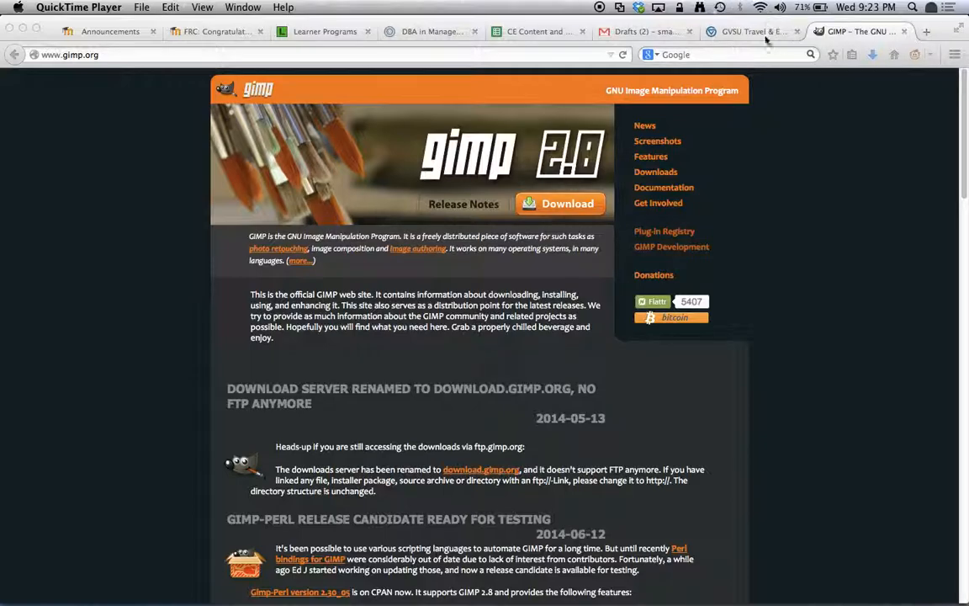
Step: Switch Firefox to the GVSU Travel & Expense Reimbursement page
left_click(749, 30)
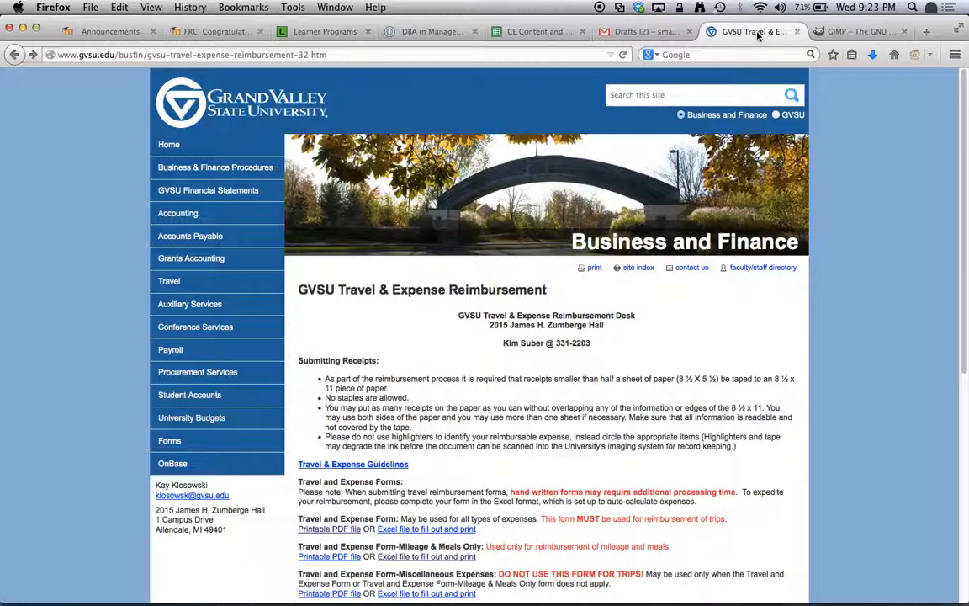
mouse_move(330, 529)
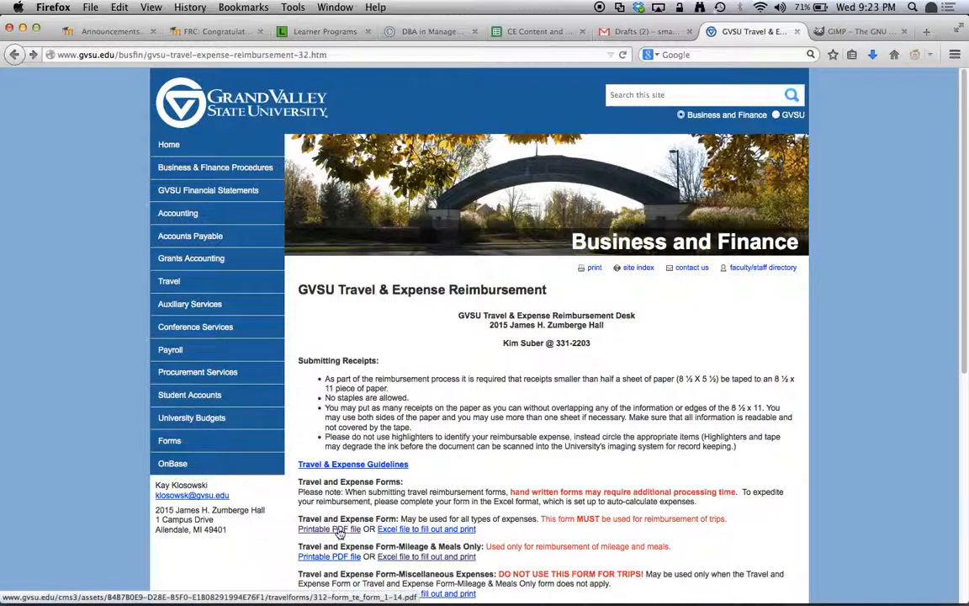
Step: View the printable Travel and Expense Form PDF and start its download
left_click(330, 529)
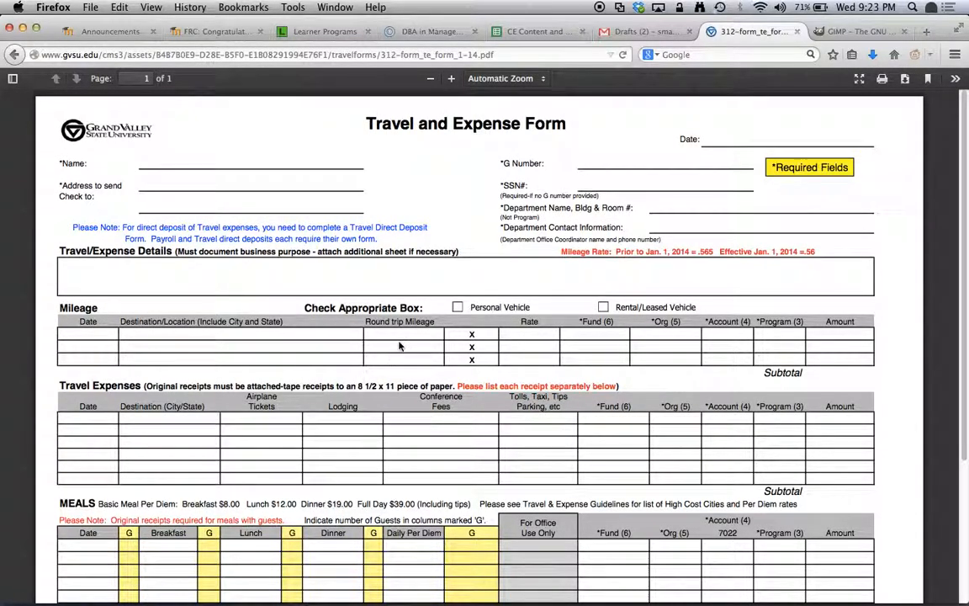
scroll("down", 3)
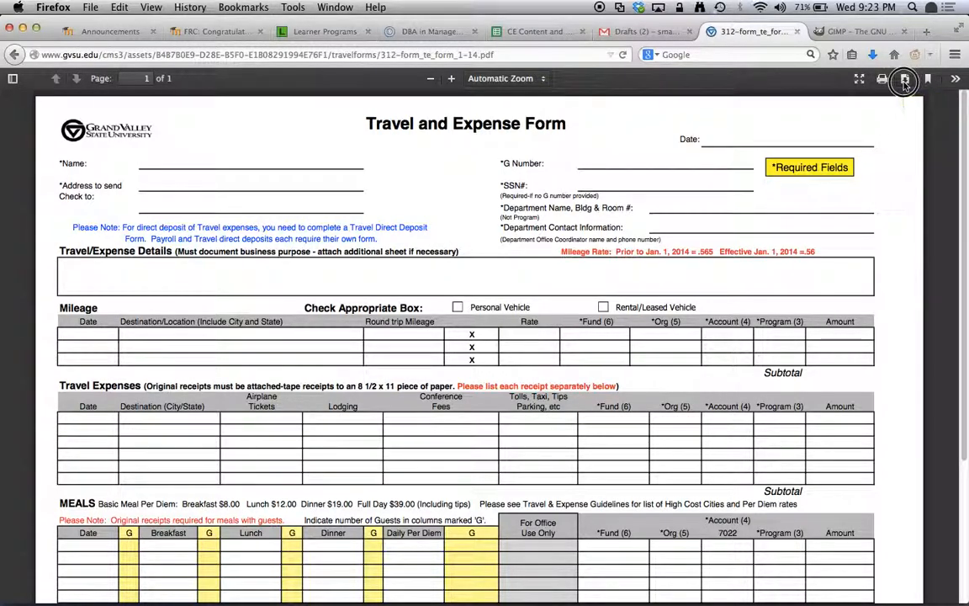
left_click(906, 79)
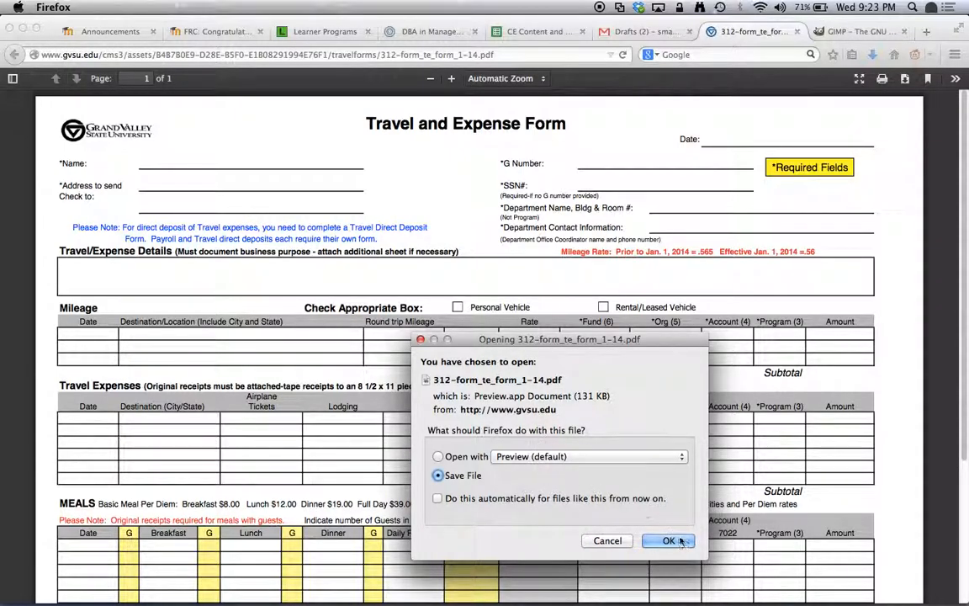
Step: Save the form PDF to disk and launch GIMP from the Dock's Applications
left_click(670, 540)
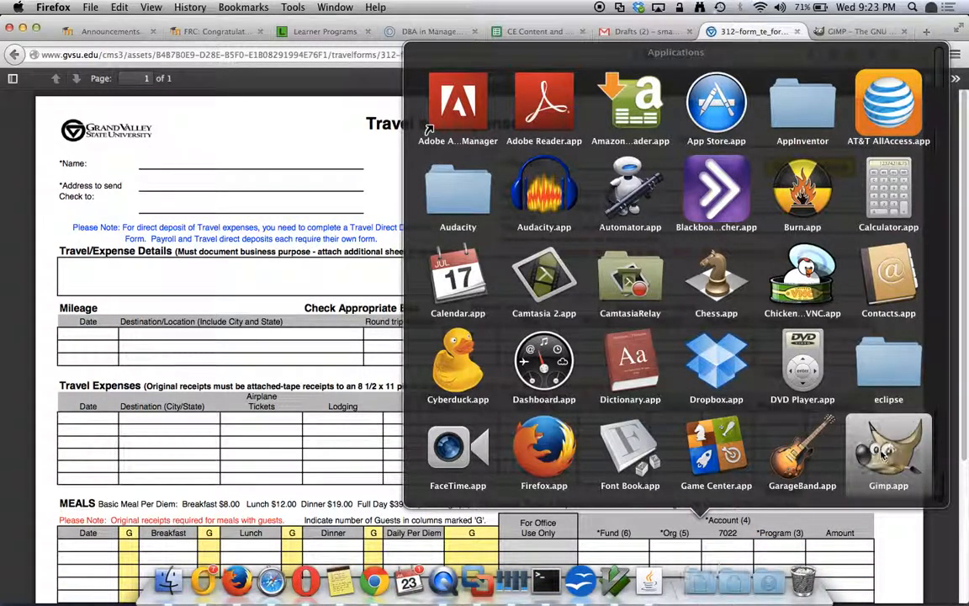
left_click(888, 454)
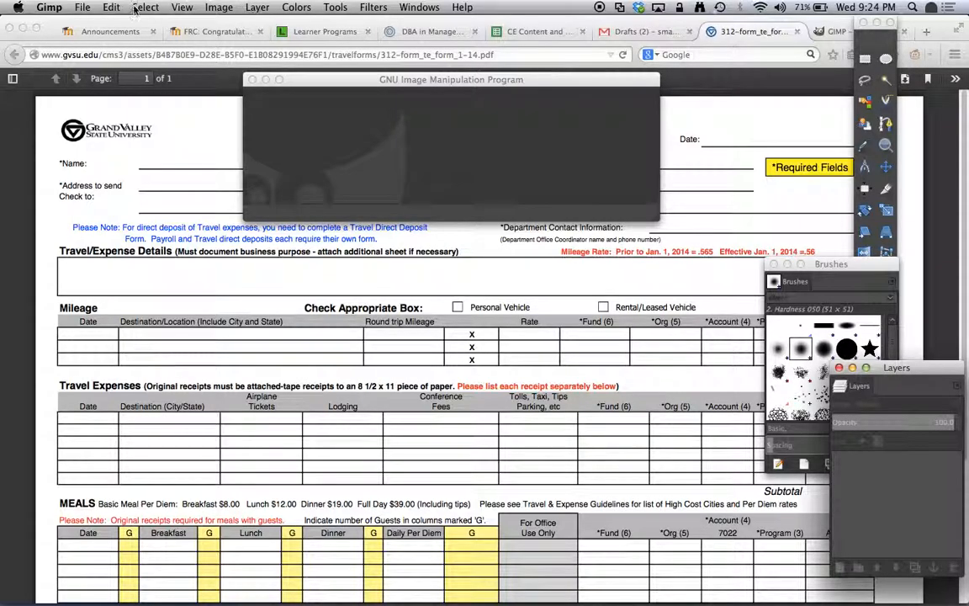
Step: Choose 312-form_te_form_1-14.pdf from Downloads to bring up its import options
left_click(83, 7)
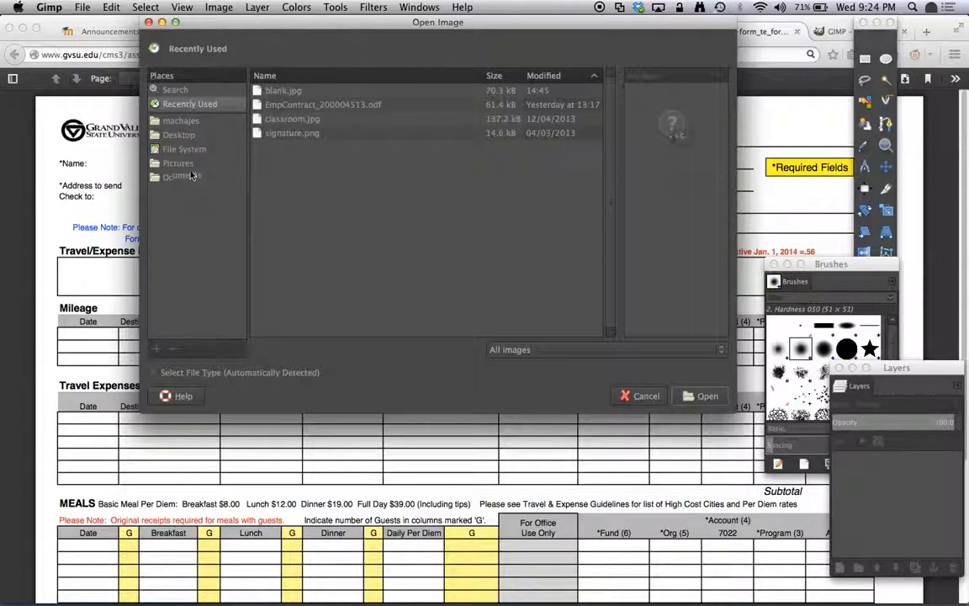
left_click(180, 121)
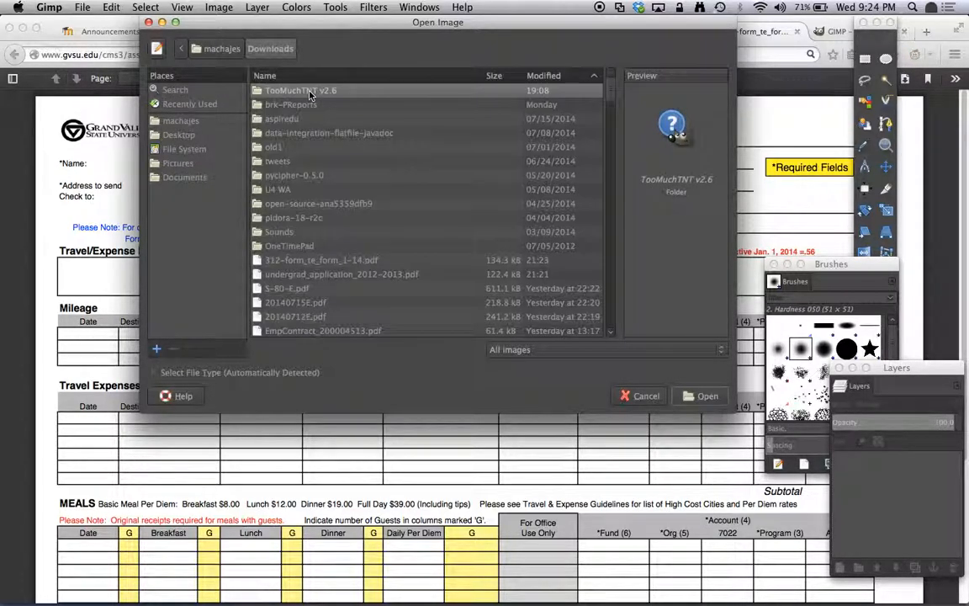
left_click(321, 259)
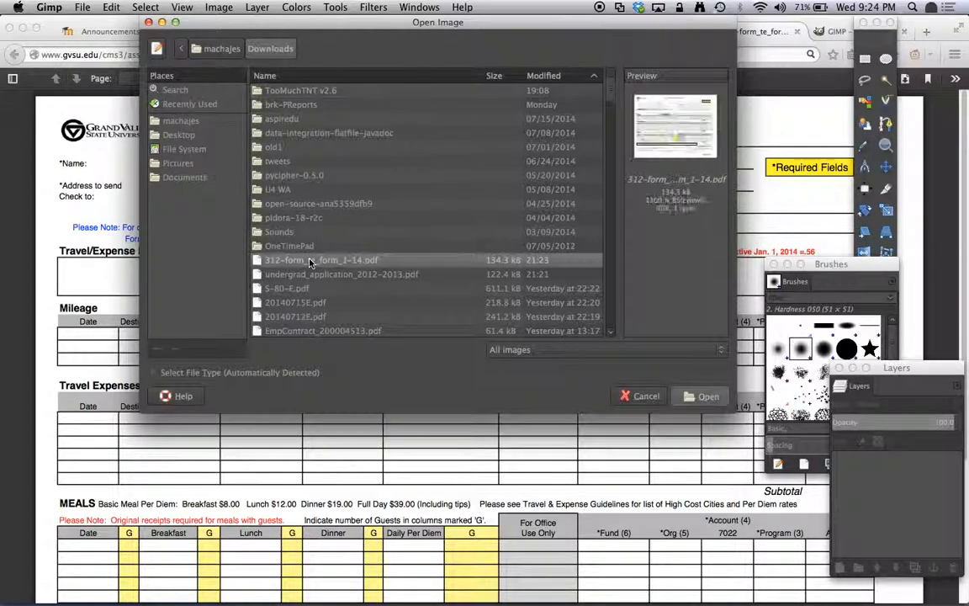
left_click(707, 395)
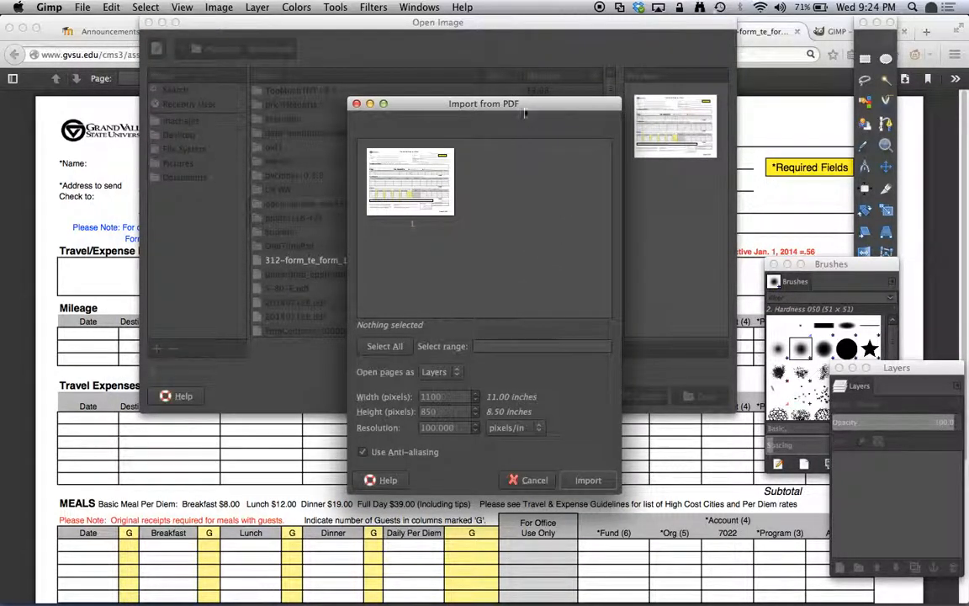
mouse_move(486, 169)
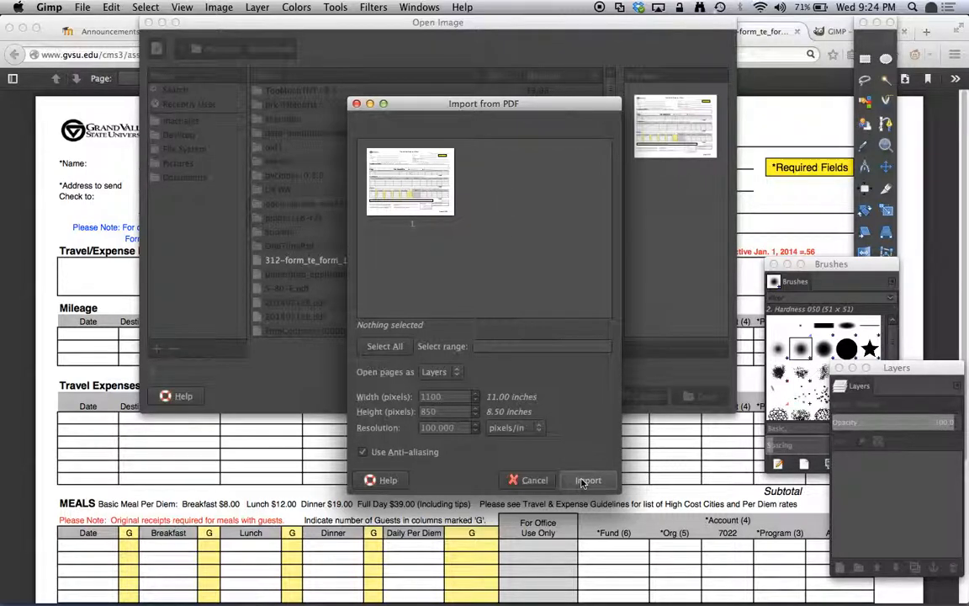
Step: Import the PDF page into GIMP as a new single-layer image
left_click(587, 480)
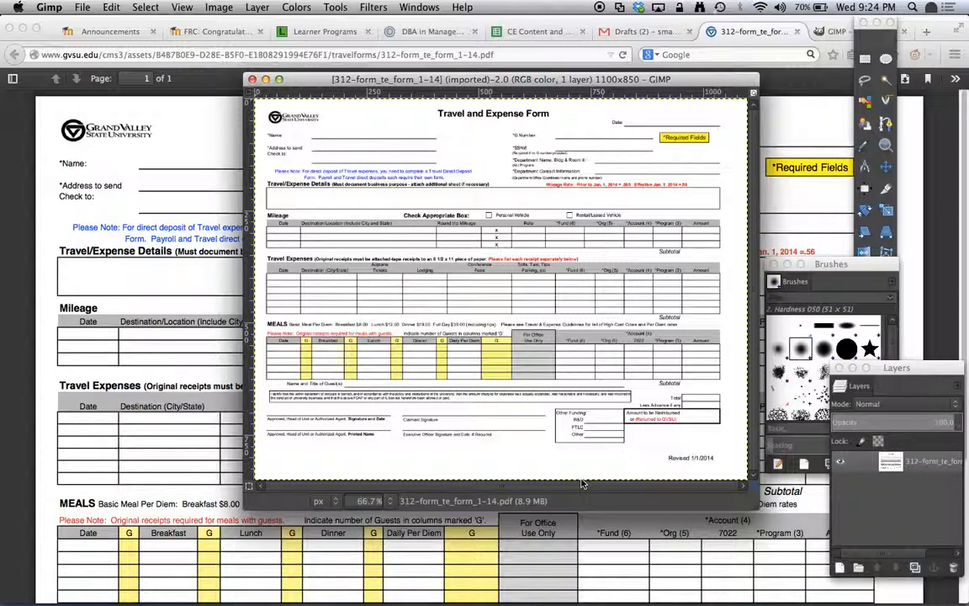
mouse_move(434, 292)
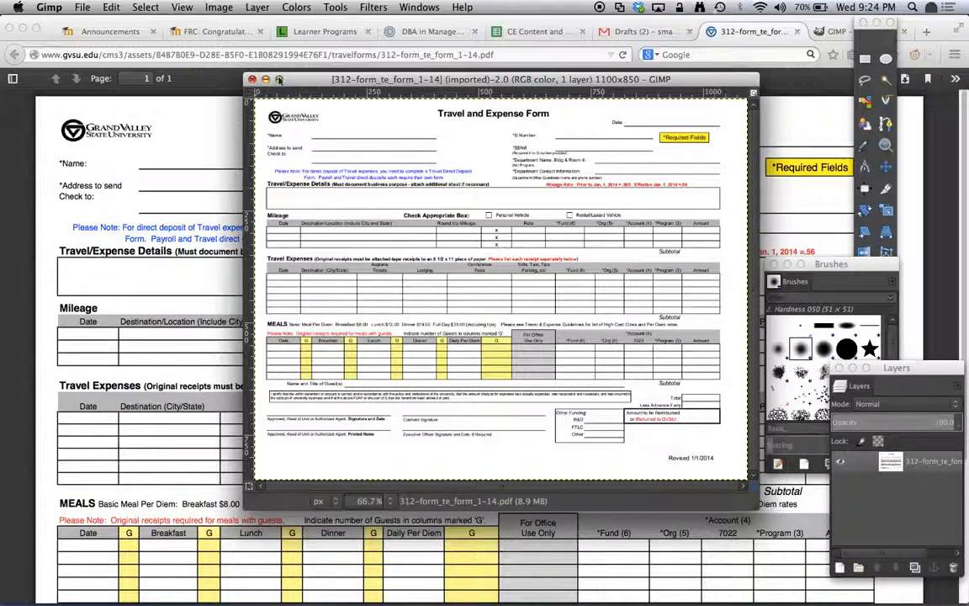
Step: Maximize the form window and start a text entry beside the Name field
left_click(266, 79)
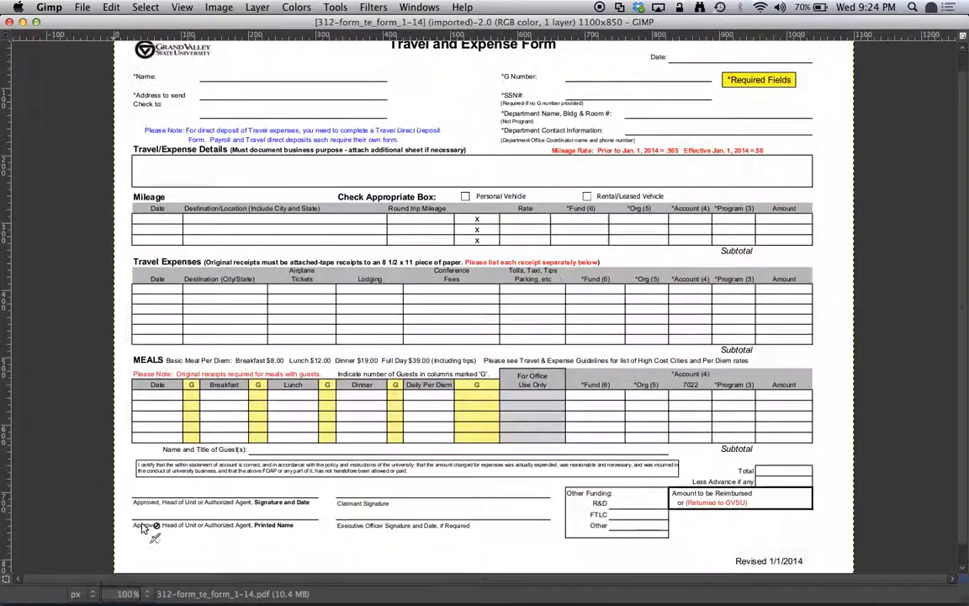
scroll("down", 3)
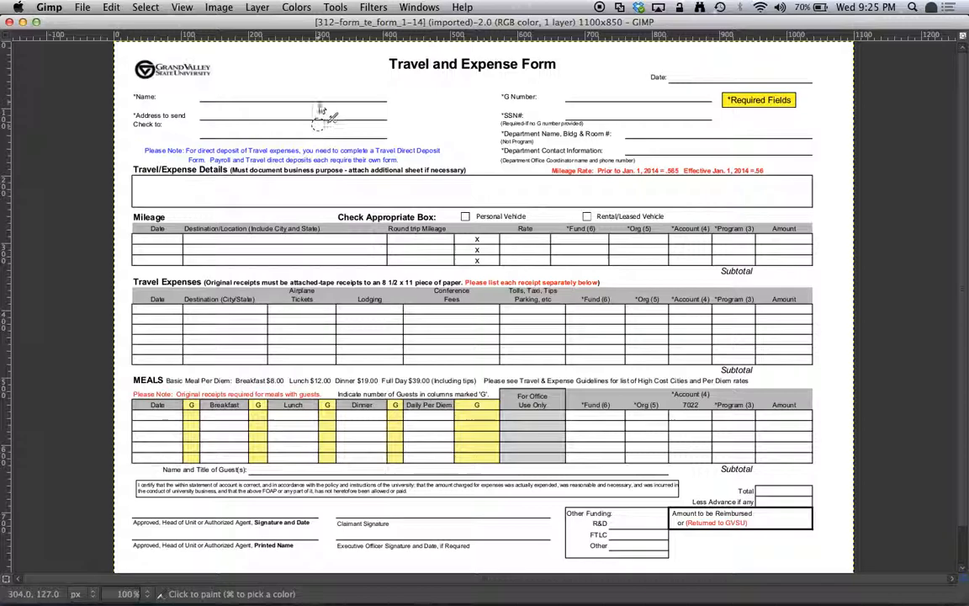
left_click(374, 6)
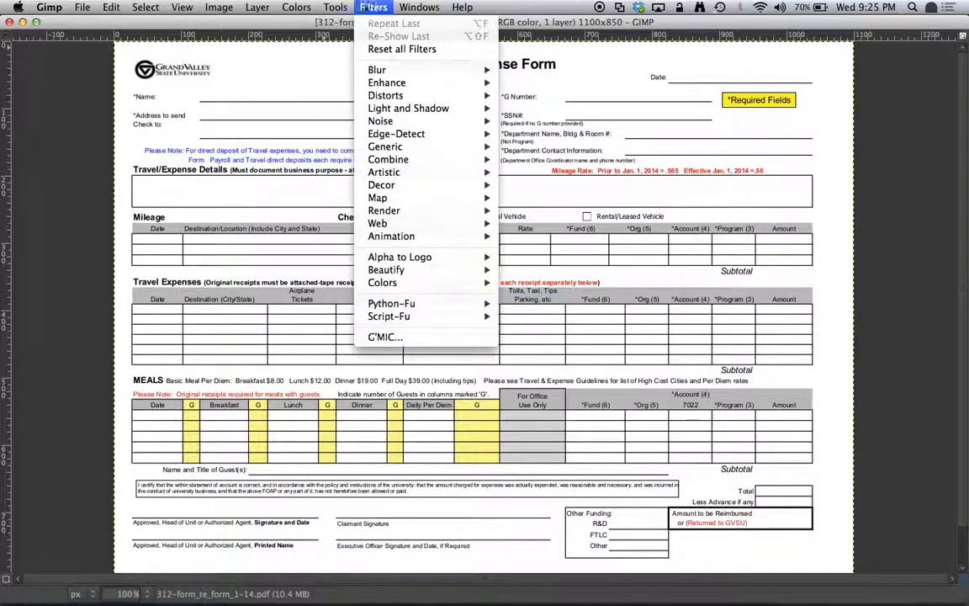
left_click(419, 7)
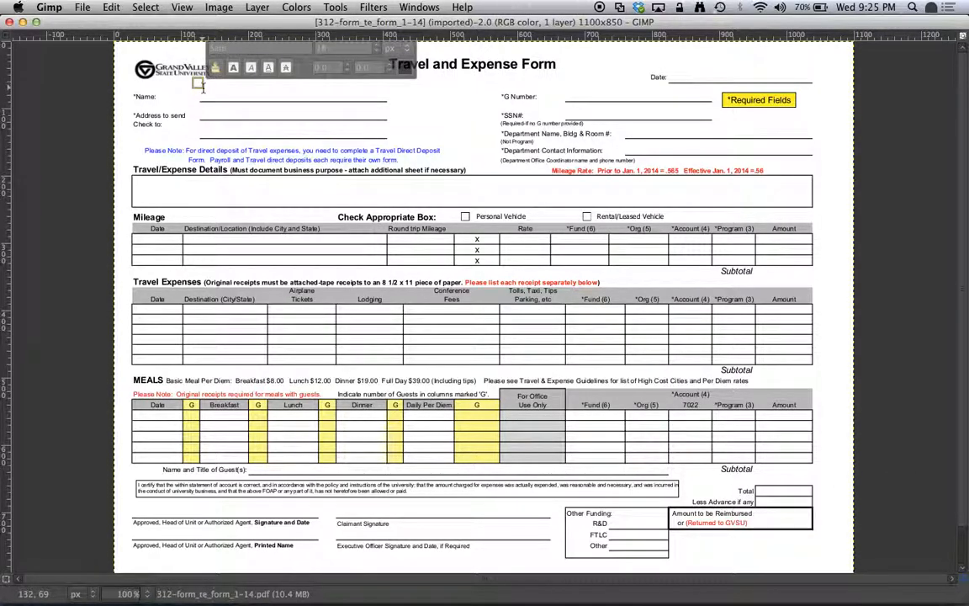
Step: Enter 'Szymon' in the Name field and 7/23/2014 in the Date field
type("Szymon Machajewski")
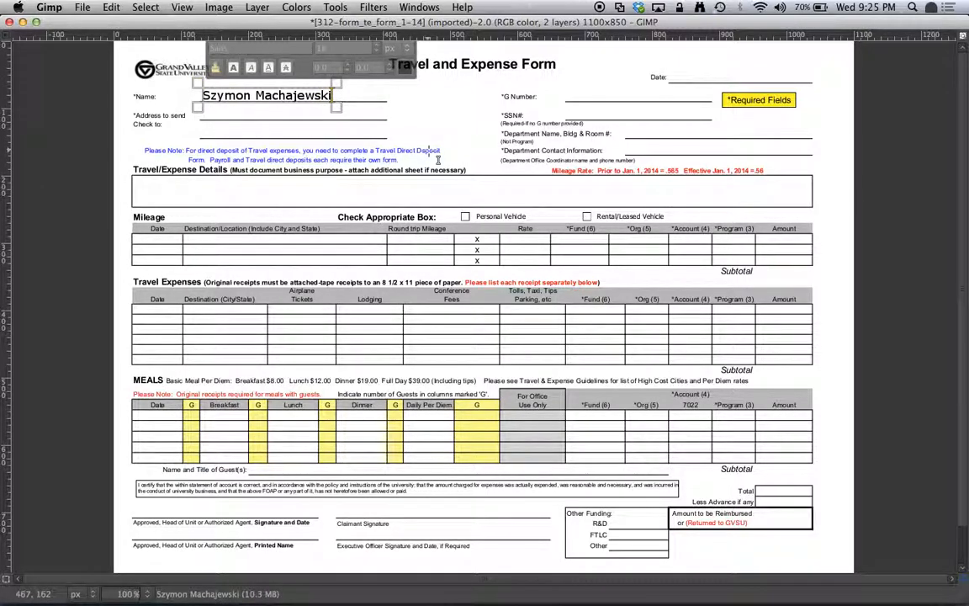
mouse_move(374, 126)
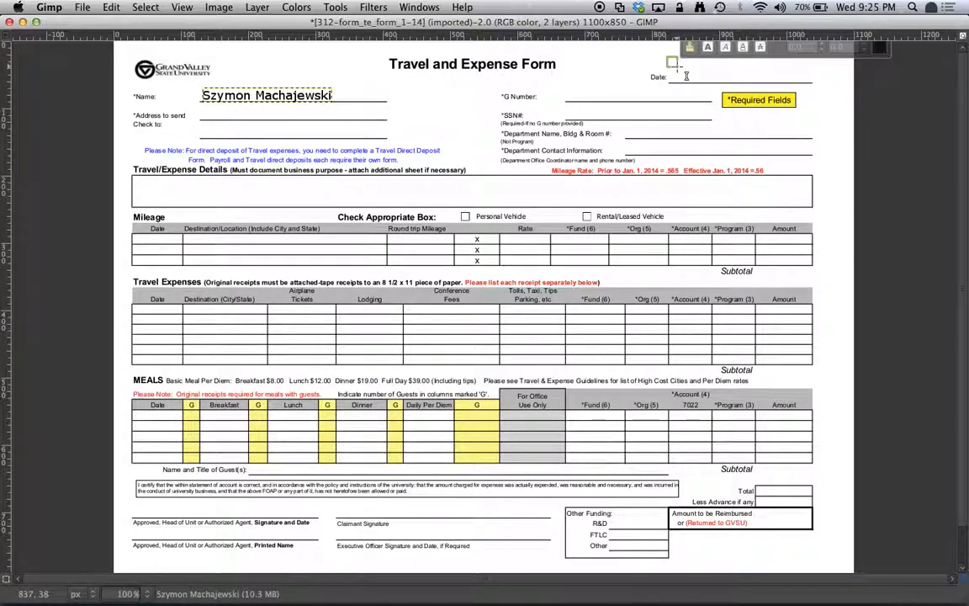
type("7/23/2014")
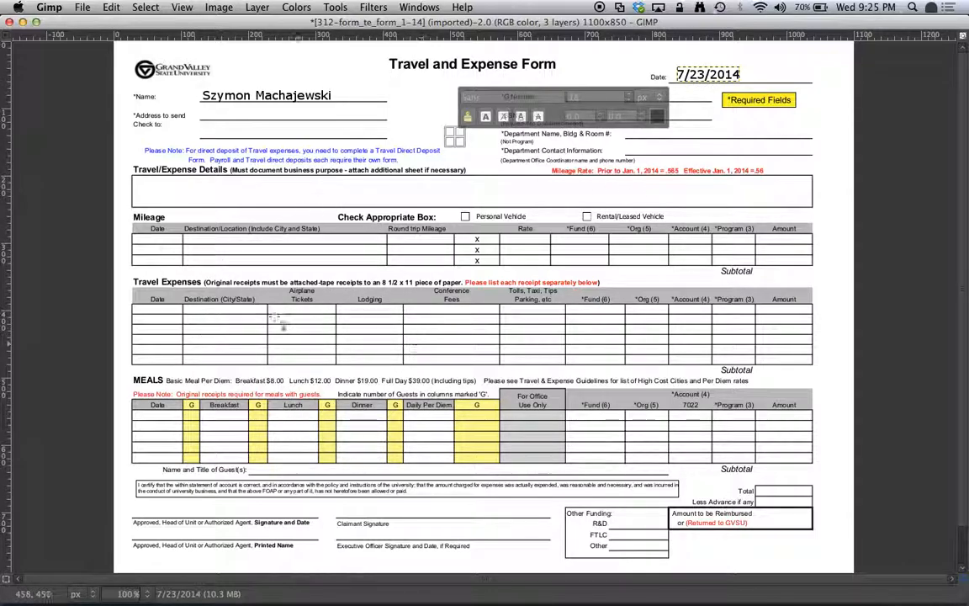
mouse_move(486, 328)
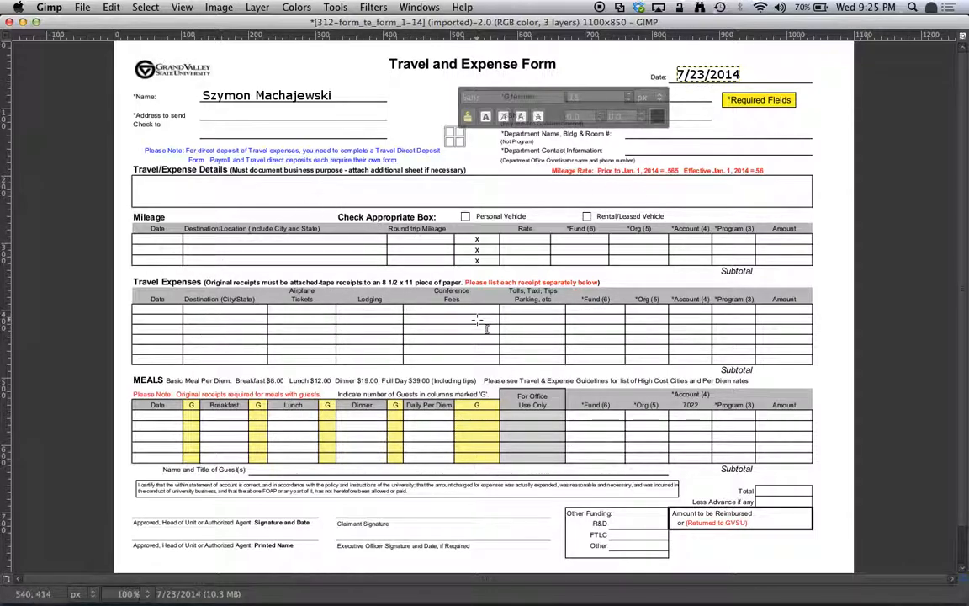
mouse_move(454, 495)
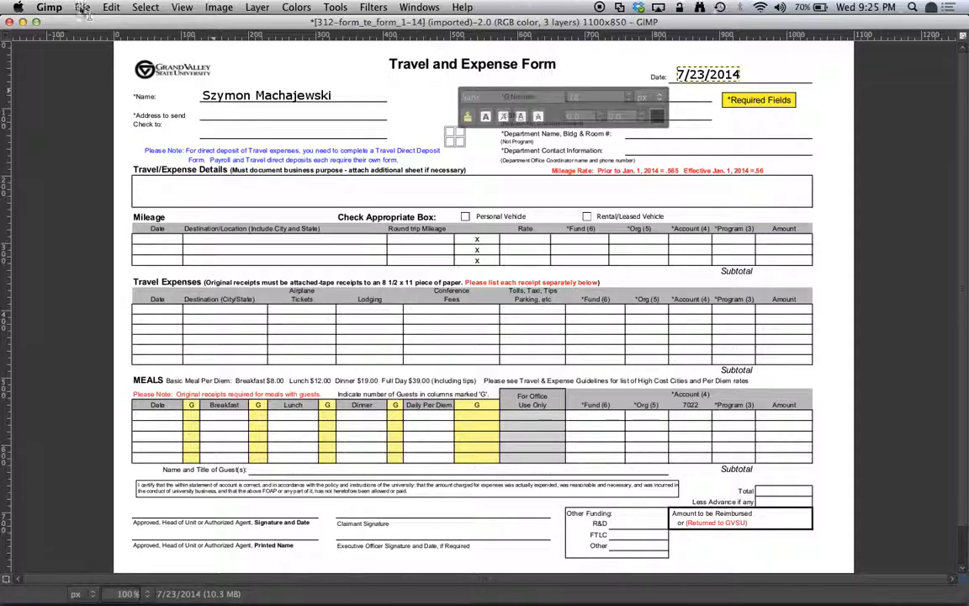
Step: Bring up the Open Image browser at the Pictures folder
left_click(83, 7)
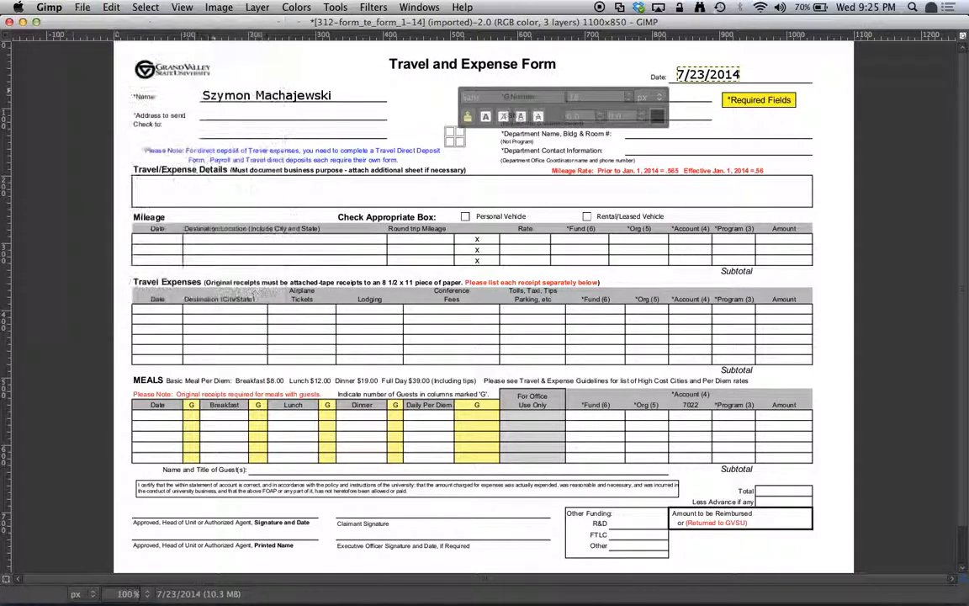
left_click(83, 7)
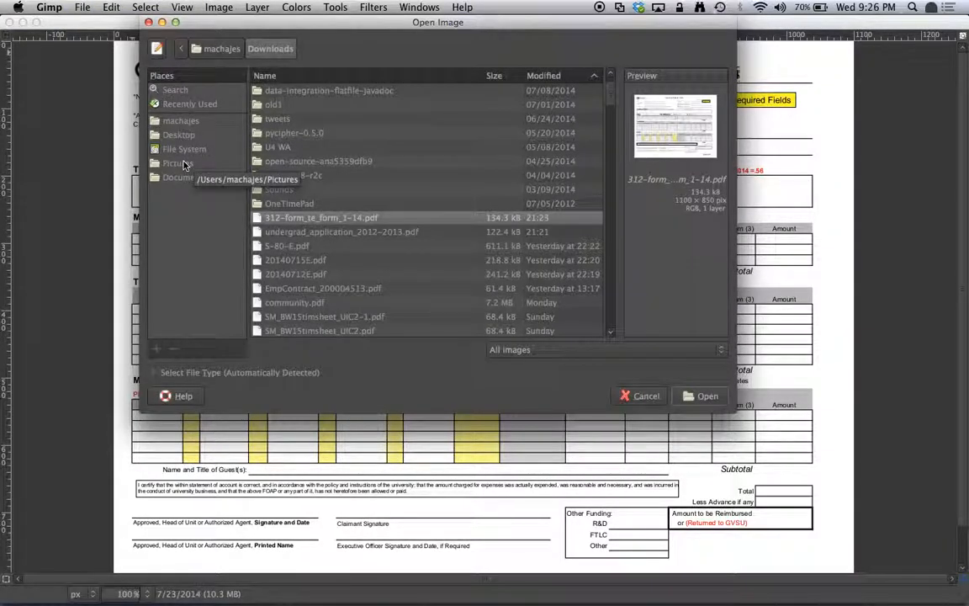
left_click(179, 162)
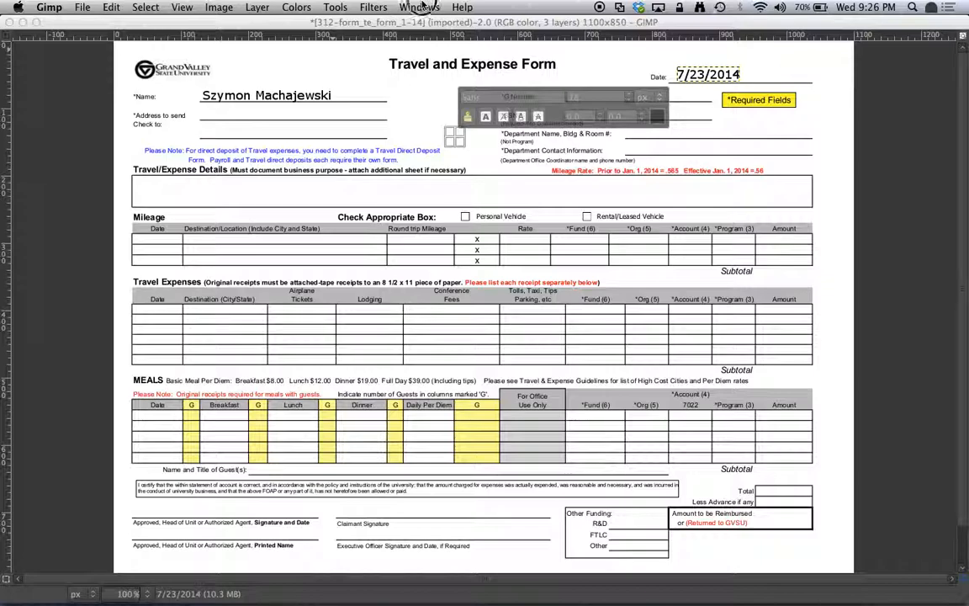
Step: Switch to the imported MickySignature image window via the Windows menu
left_click(419, 7)
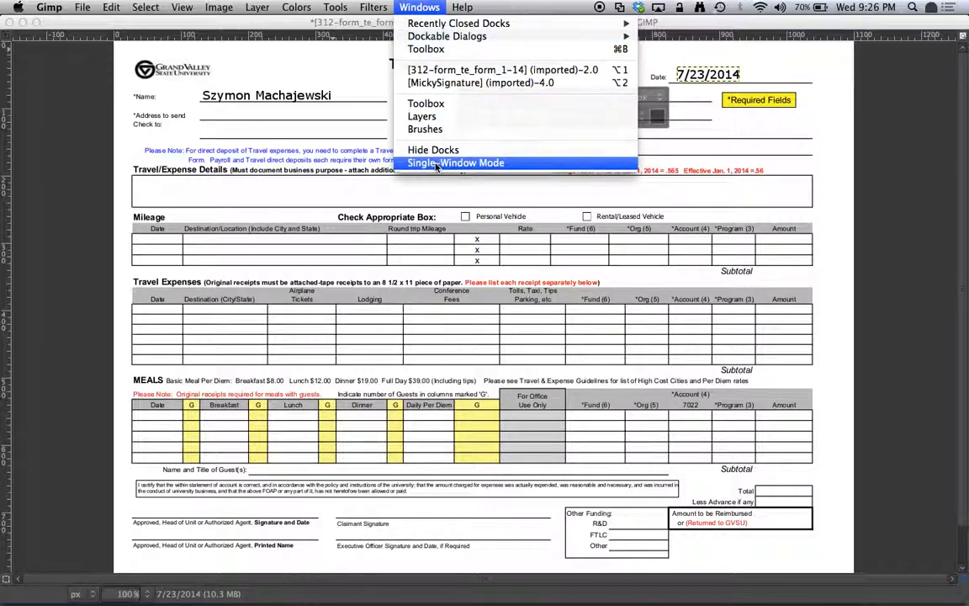
mouse_move(479, 83)
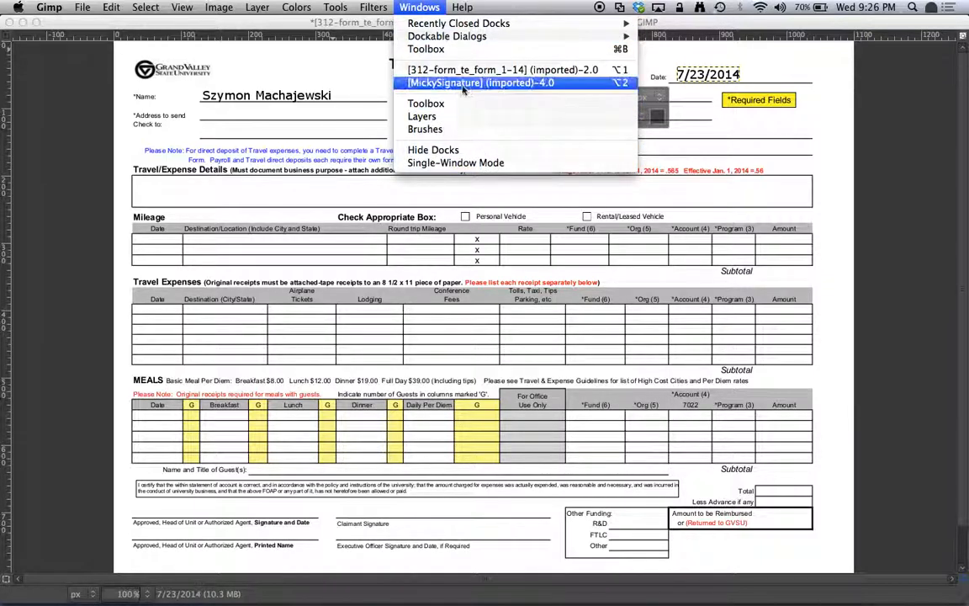
mouse_move(479, 88)
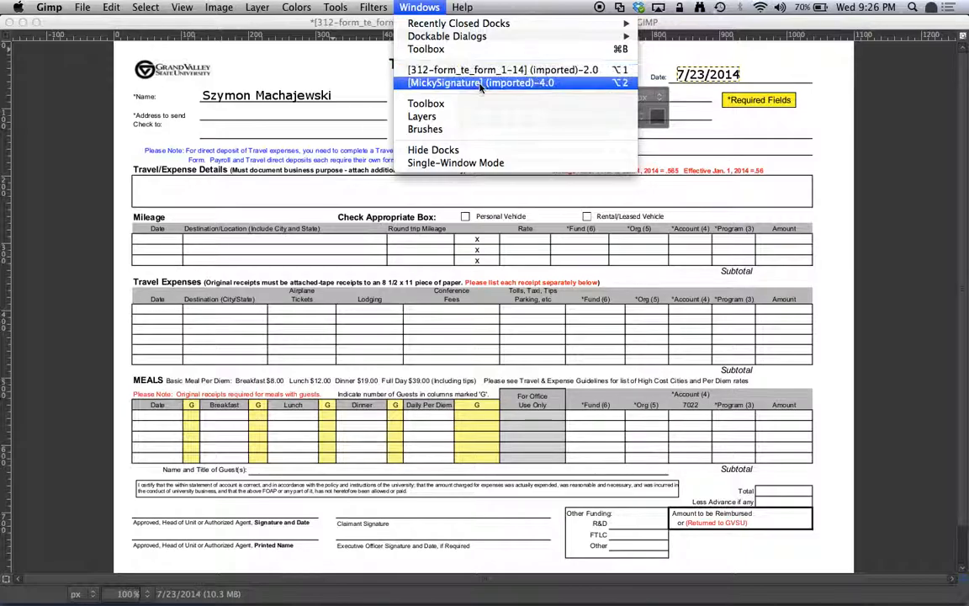
left_click(482, 82)
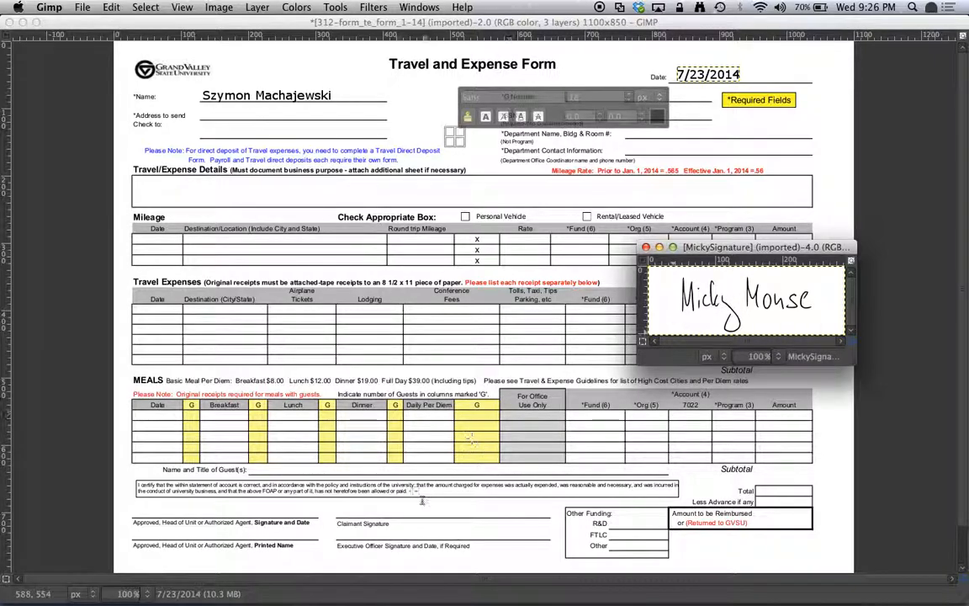
mouse_move(747, 293)
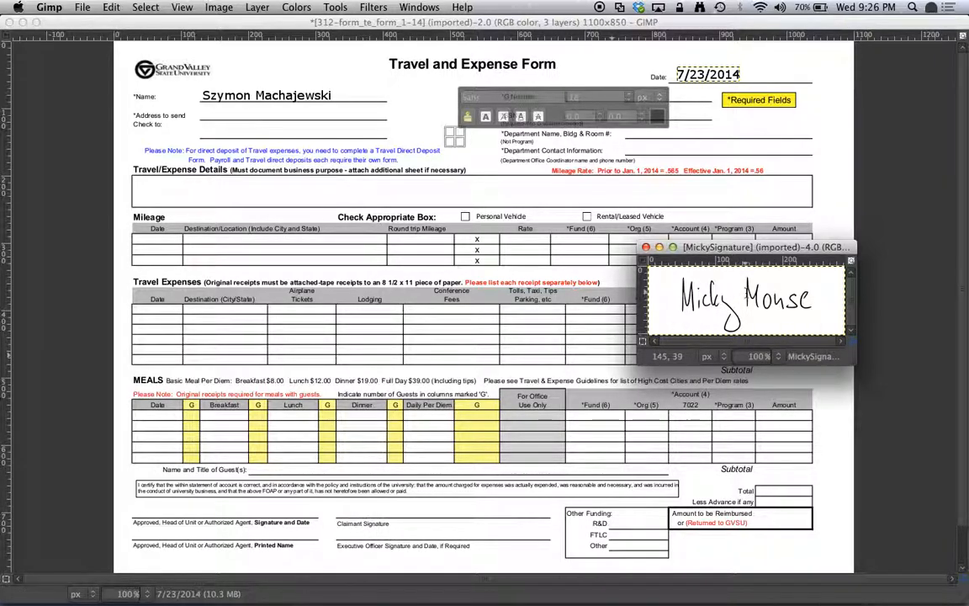
mouse_move(597, 374)
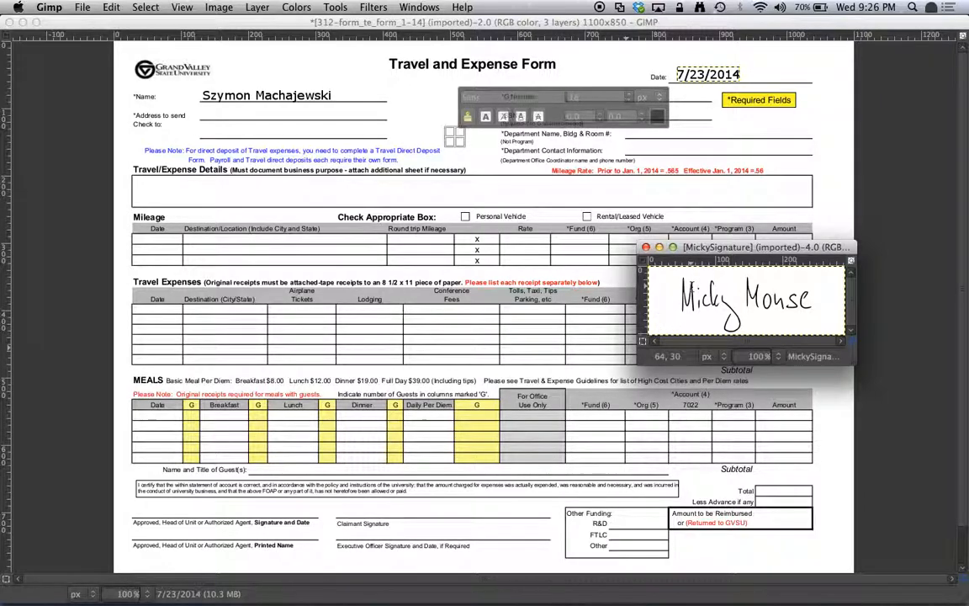
Step: Drag the signature window down over the form's signature lines
left_click_drag(743, 246, 431, 441)
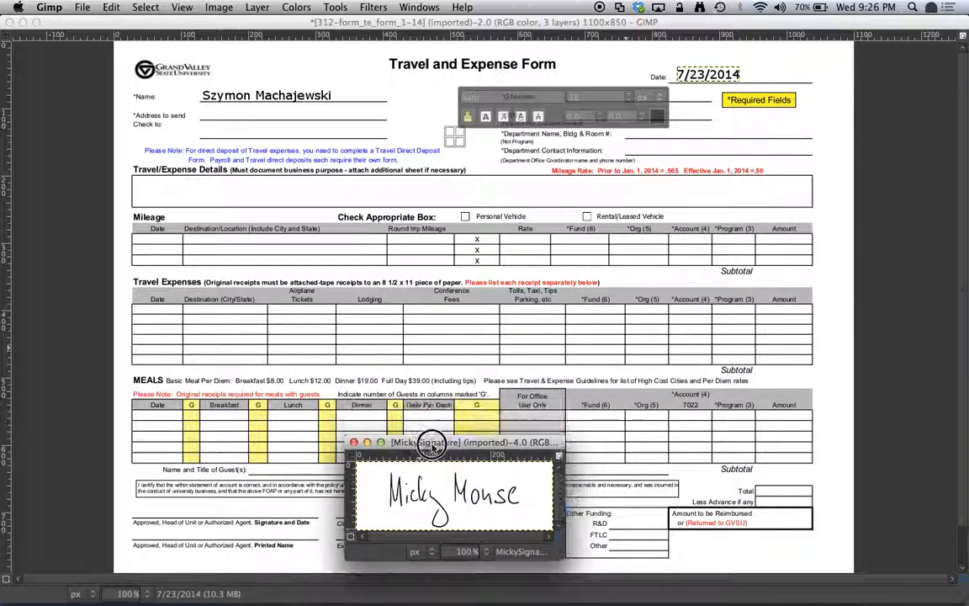
left_click_drag(451, 441, 525, 299)
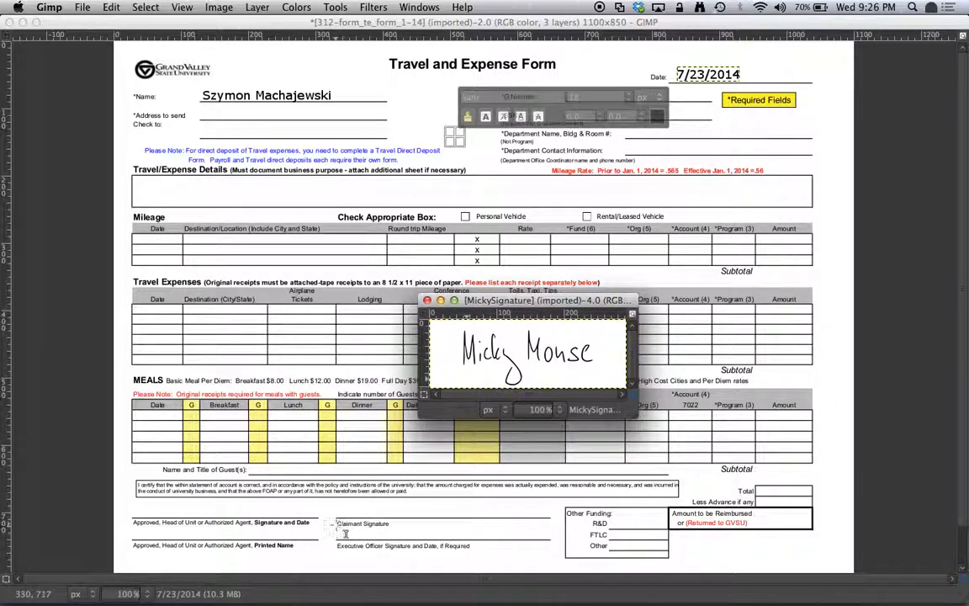
mouse_move(345, 530)
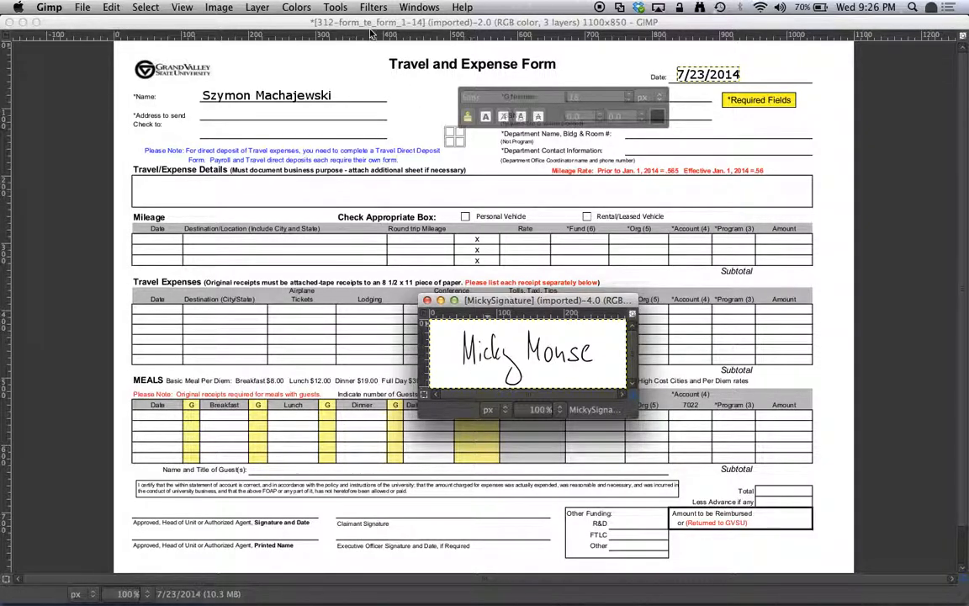
Step: Select all of the Micky Mouse signature image, copy it, and bring the expense form forward
left_click(335, 7)
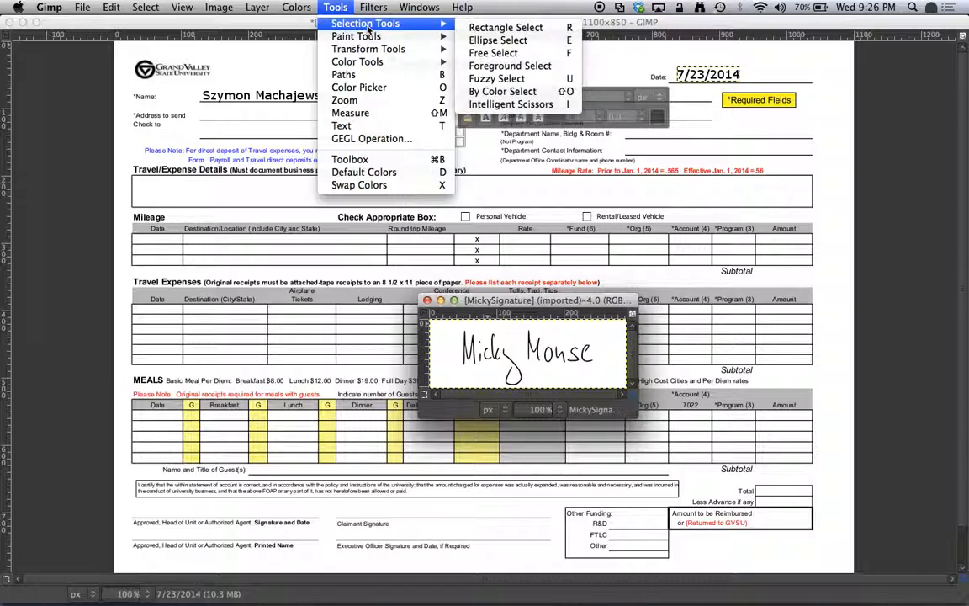
mouse_move(510, 65)
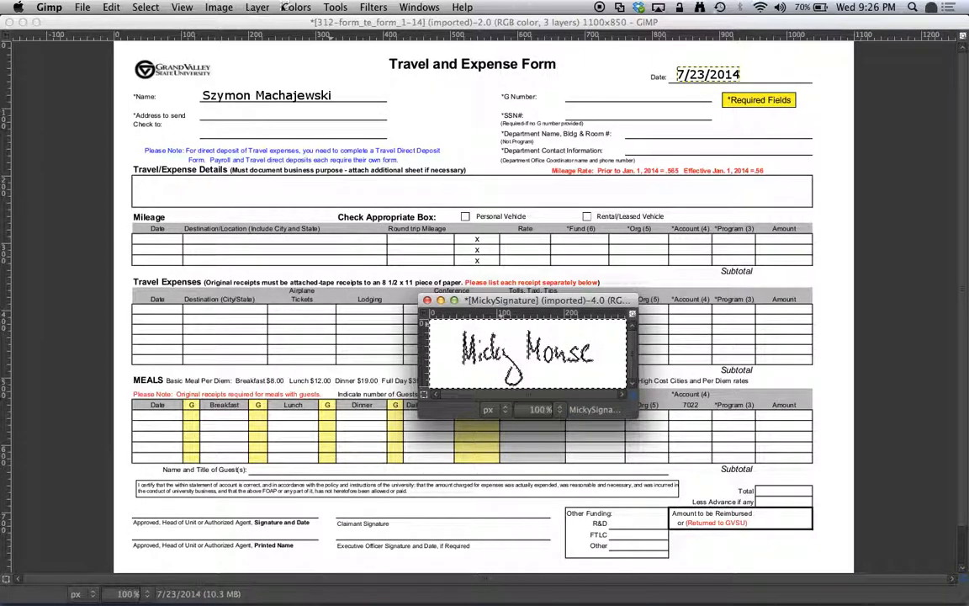
left_click(145, 7)
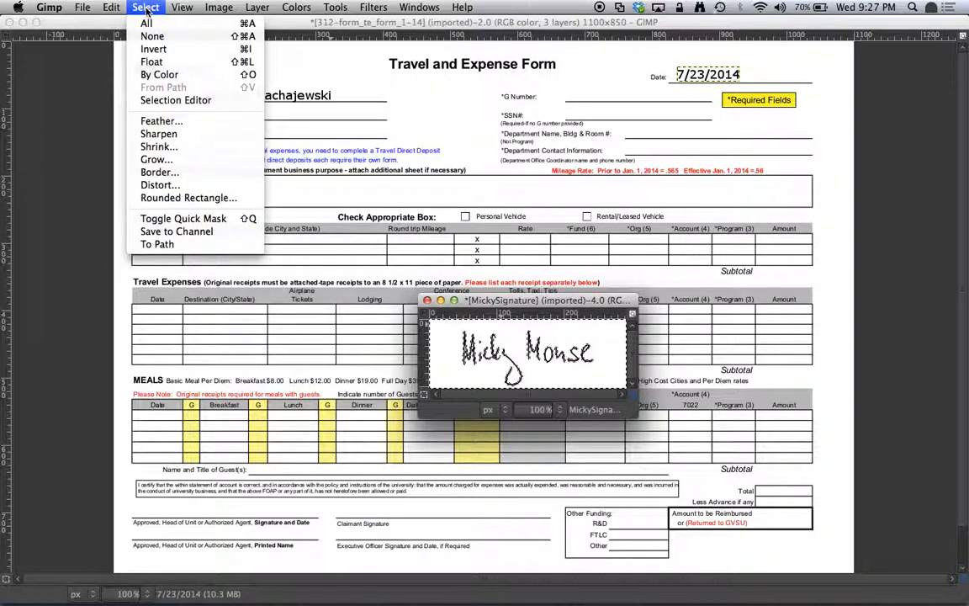
left_click(151, 37)
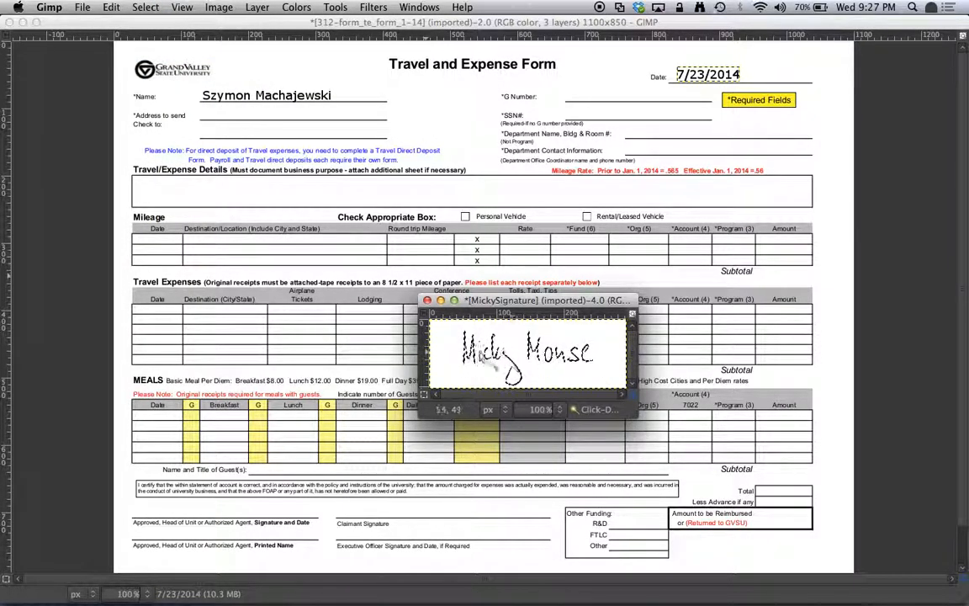
left_click(111, 7)
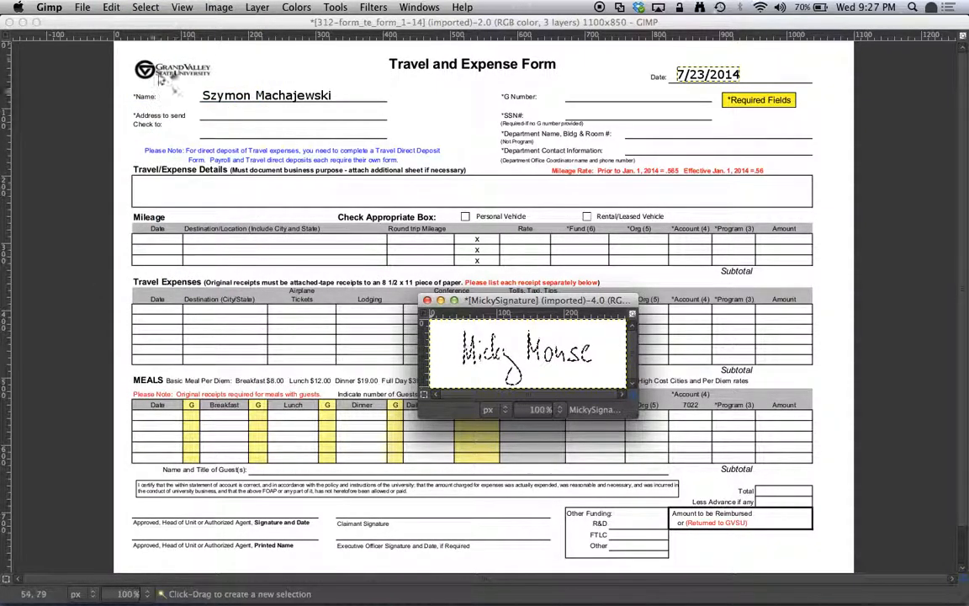
left_click(428, 300)
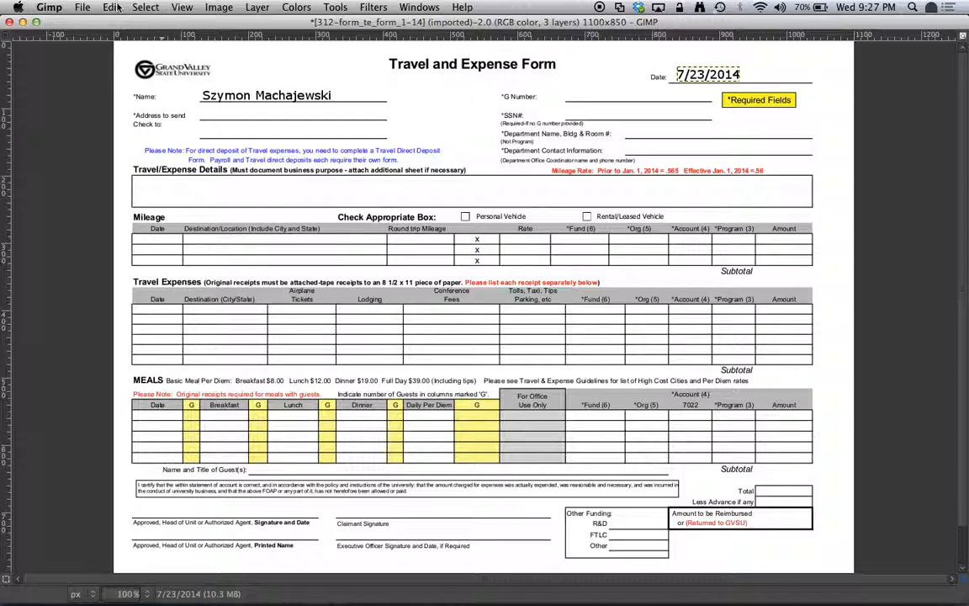
Step: Paste the signature into the form and drag it onto the Claimant Signature line
left_click(111, 7)
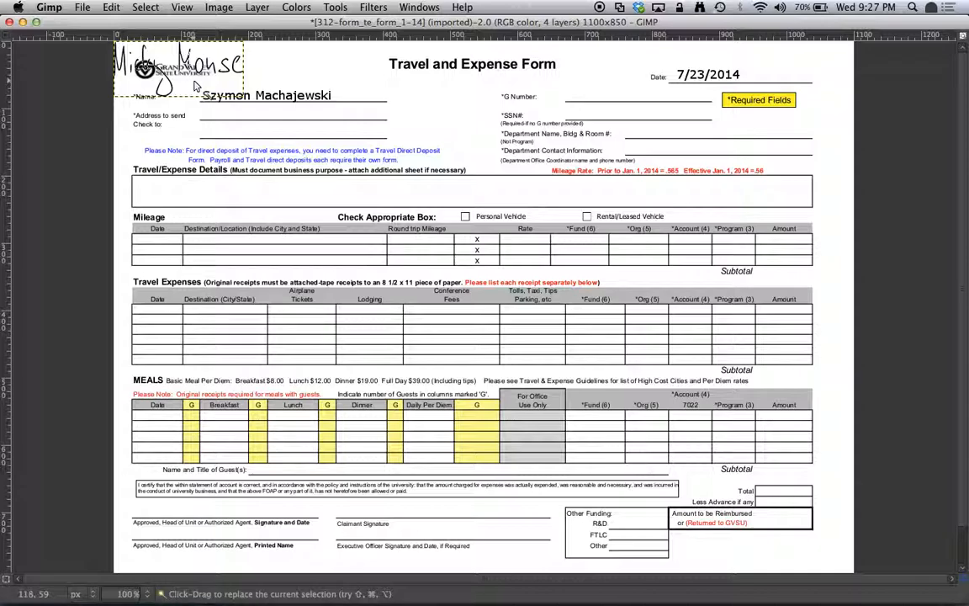
left_click(419, 7)
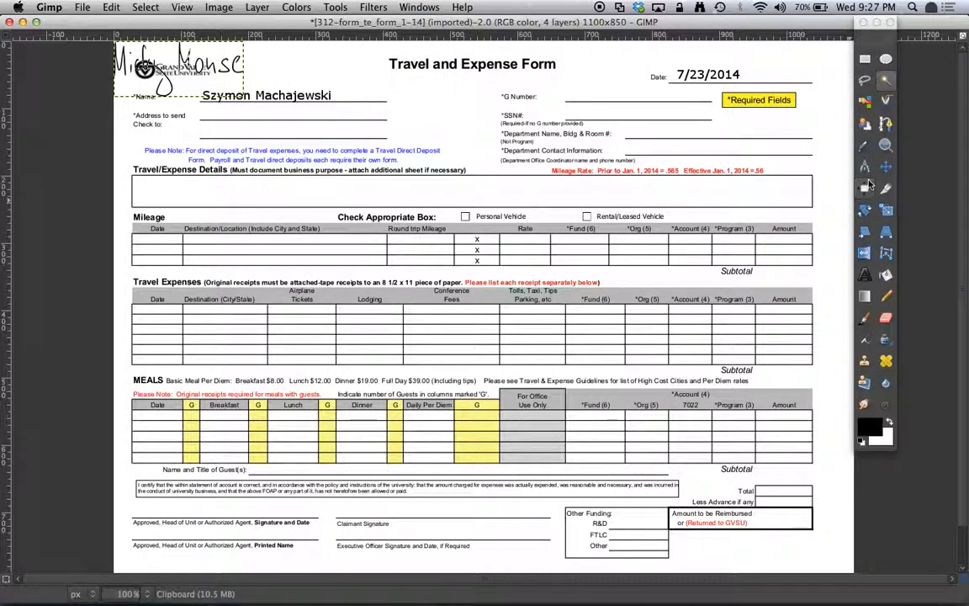
mouse_move(883, 167)
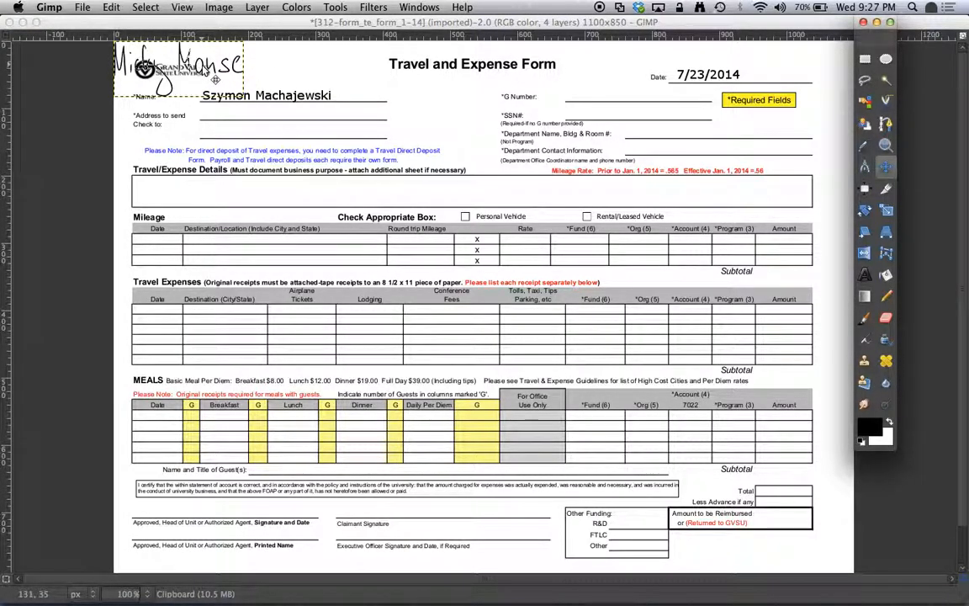
left_click_drag(168, 67, 353, 463)
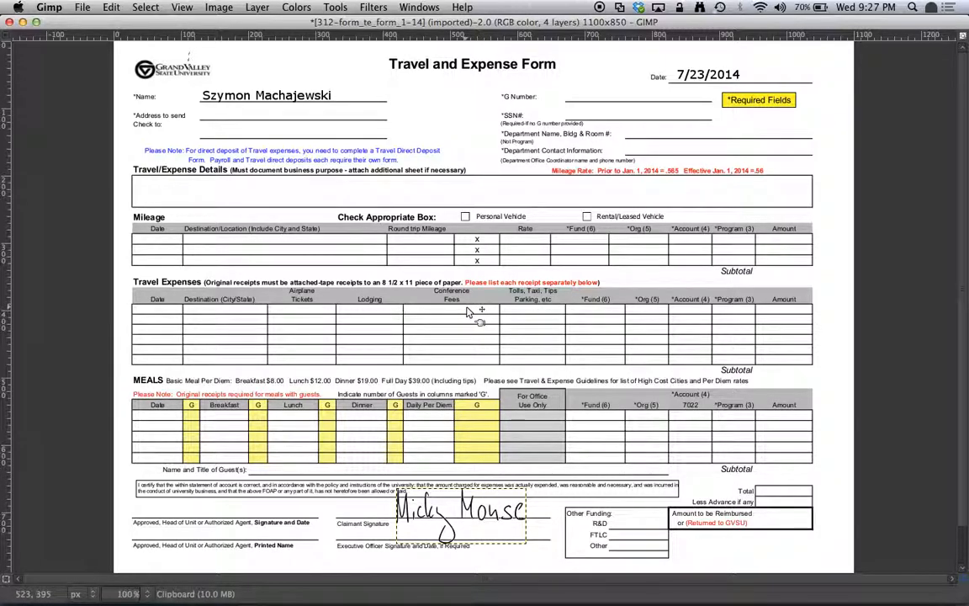
Step: Overwrite 312-form_te_form_1-14.pdf with the signed form via the File menu
left_click(82, 7)
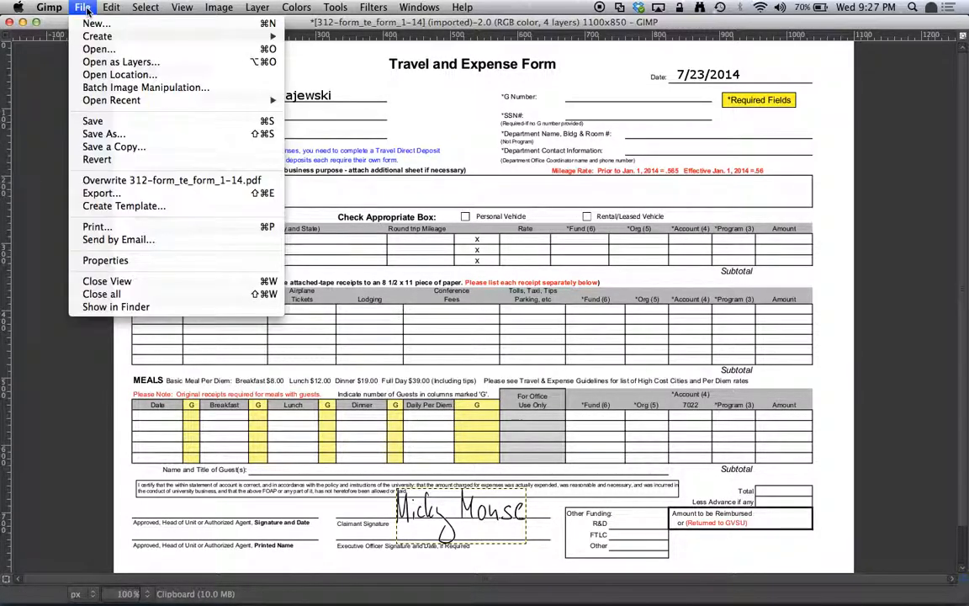
mouse_move(101, 192)
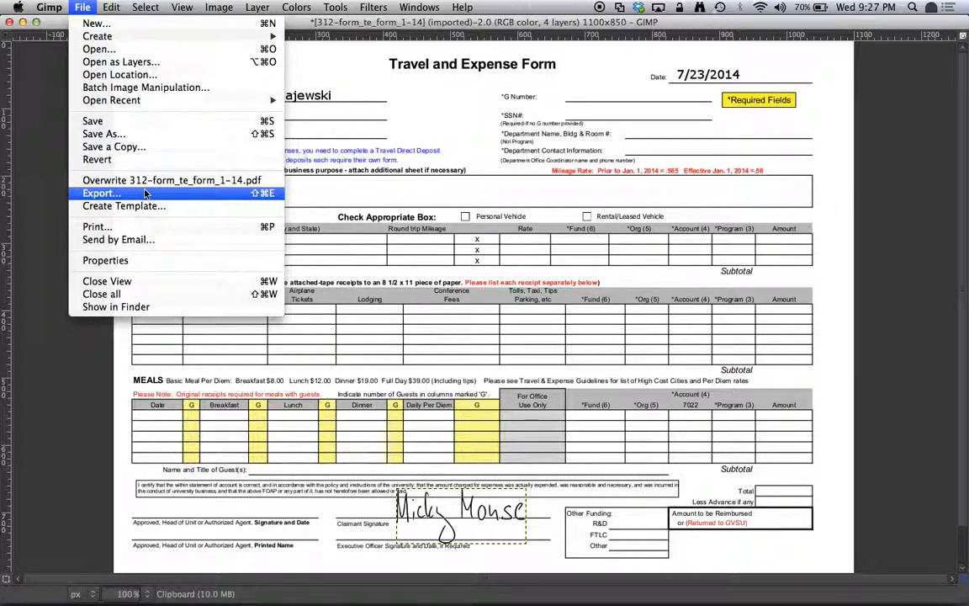
mouse_move(171, 180)
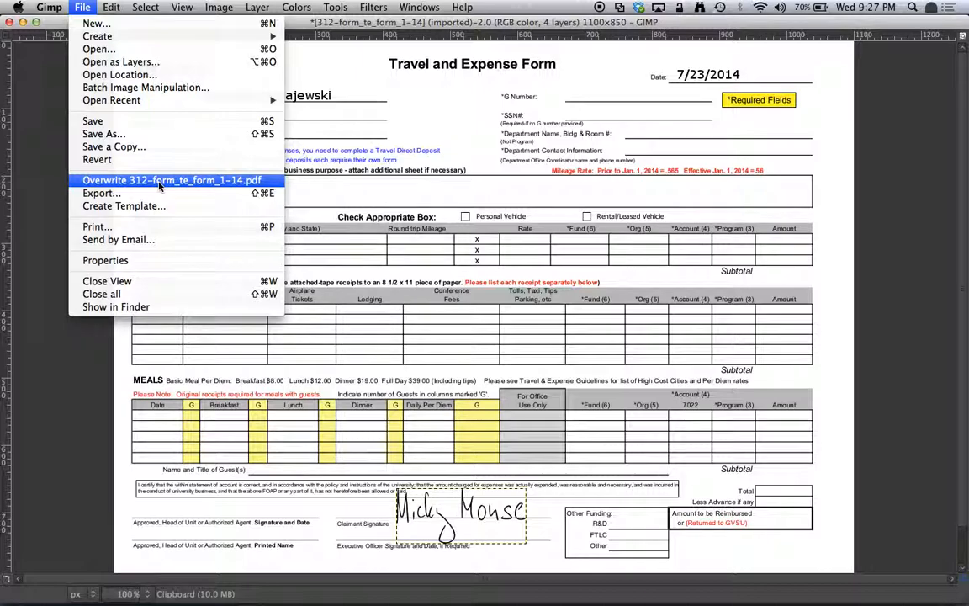
left_click(101, 192)
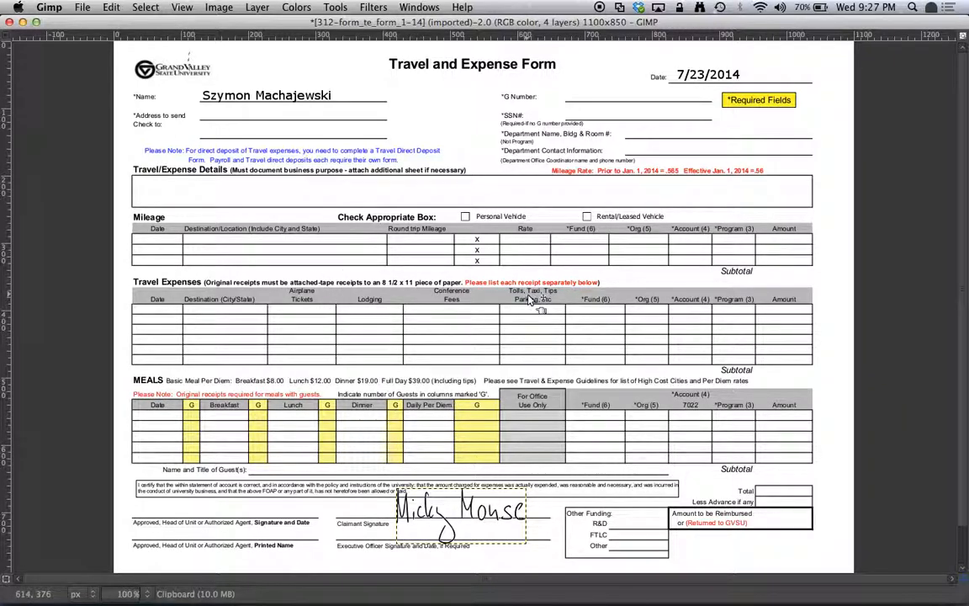
left_click(82, 6)
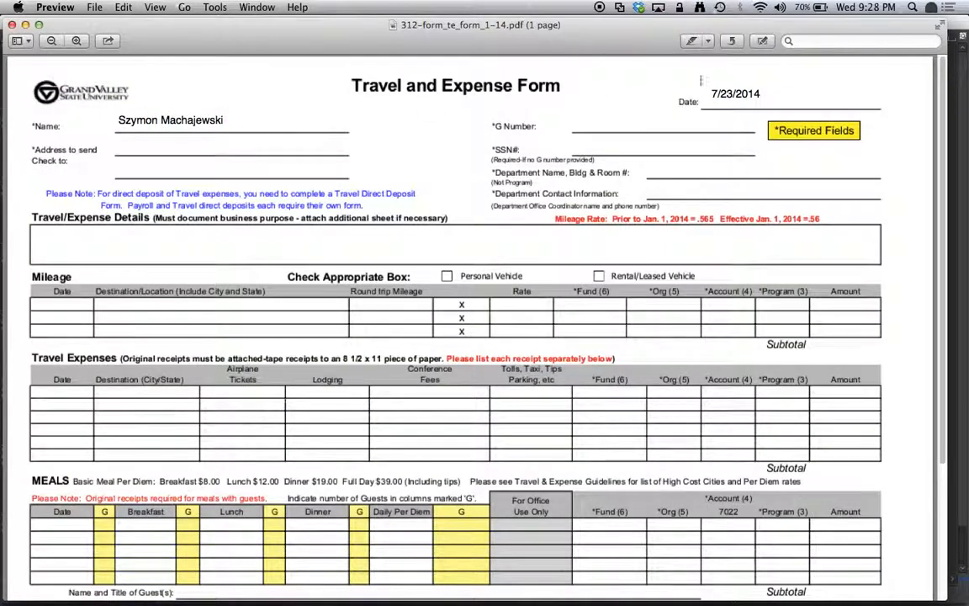
Step: Scroll down the PDF in Preview to the signature line showing the Micky Mouse signature
scroll("down", 3)
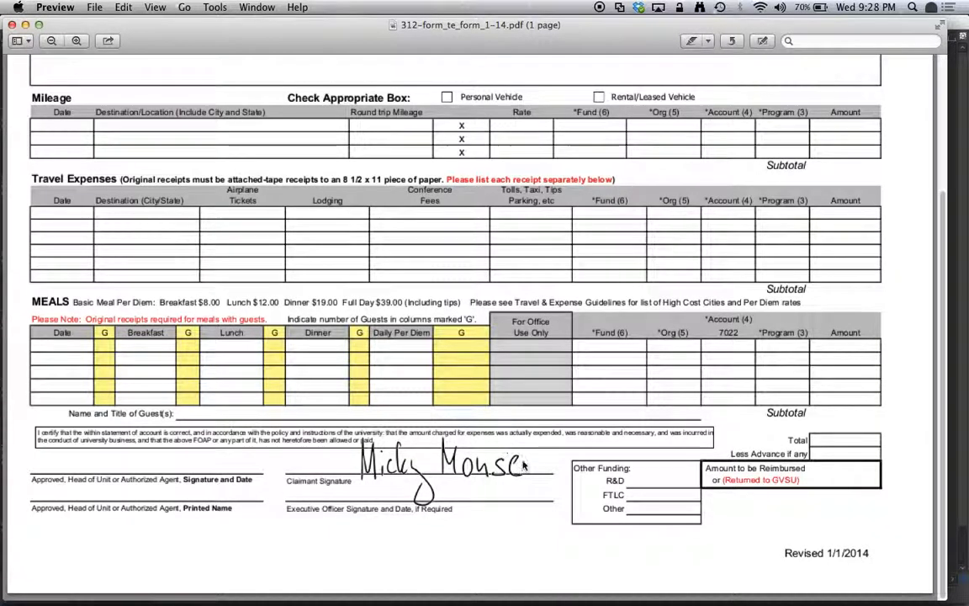